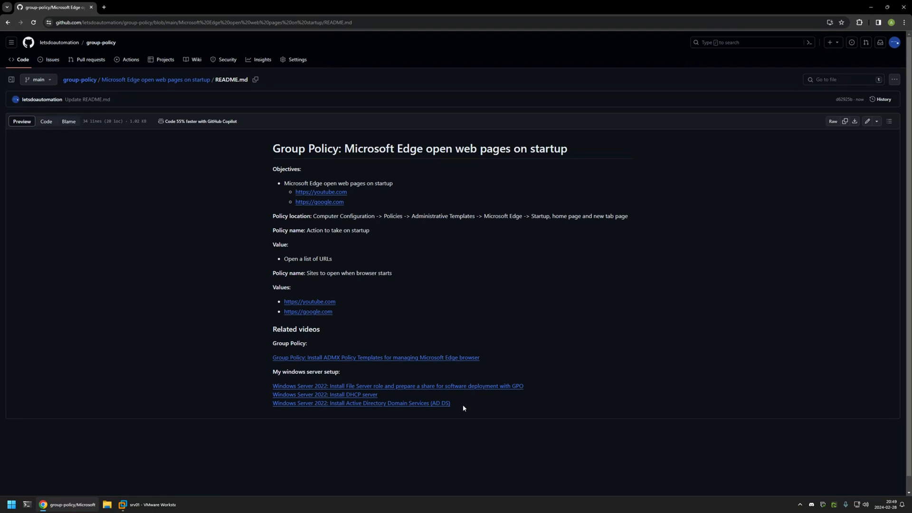
Copy the youtube.com address and switch to the server virtual machine.
{"action": "left_click_drag", "start_coordinate": [273, 372], "coordinate": [450, 403]}
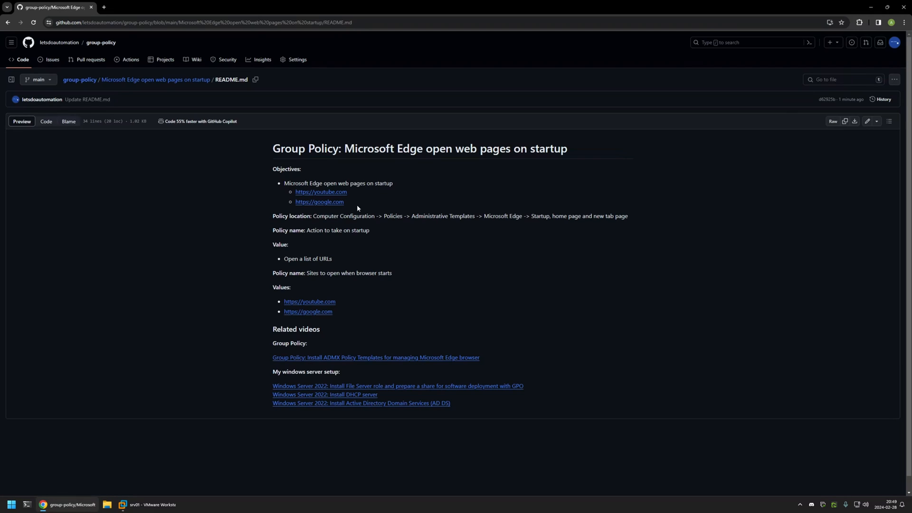
{"action": "mouse_move", "coordinate": [361, 194]}
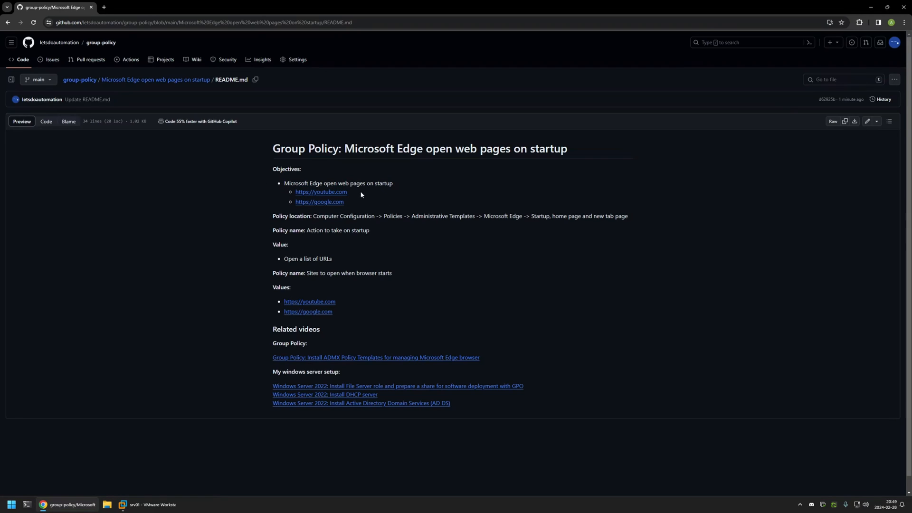
{"action": "double_click", "coordinate": [320, 192]}
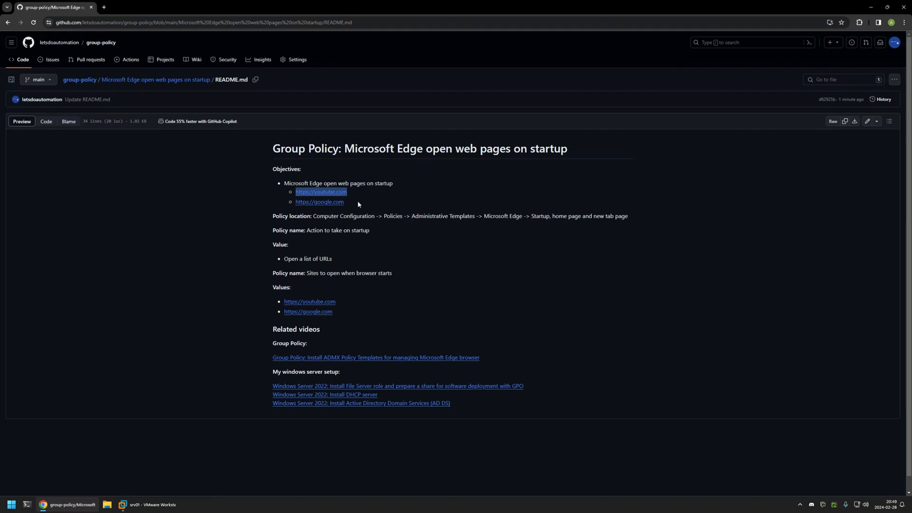
{"action": "mouse_move", "coordinate": [348, 205]}
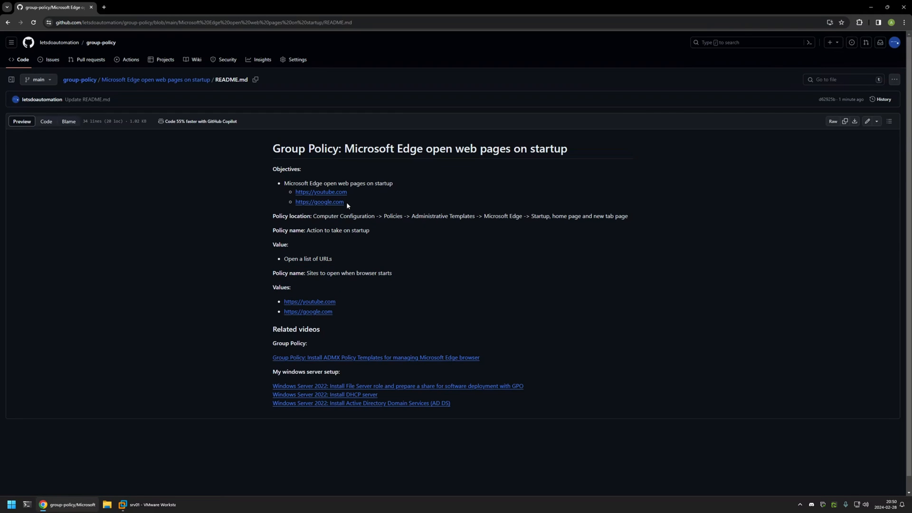
{"action": "left_click", "coordinate": [152, 504]}
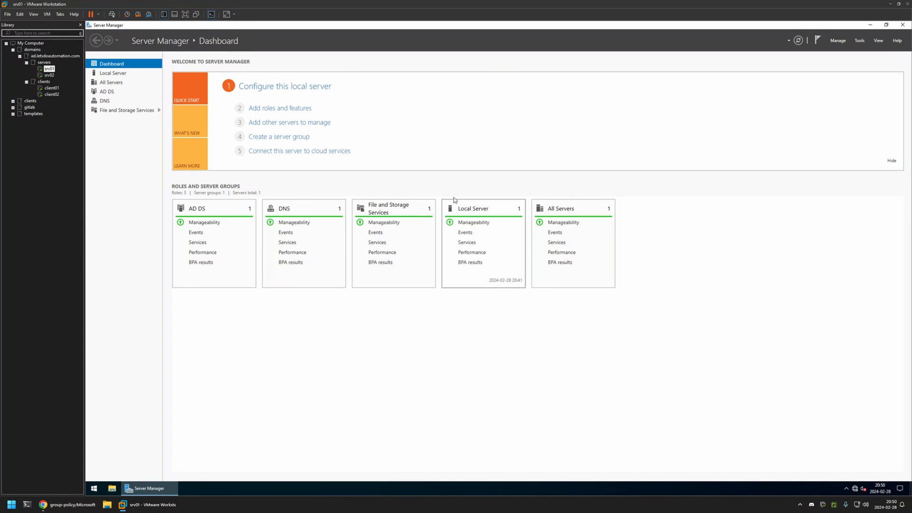
{"action": "mouse_move", "coordinate": [463, 192]}
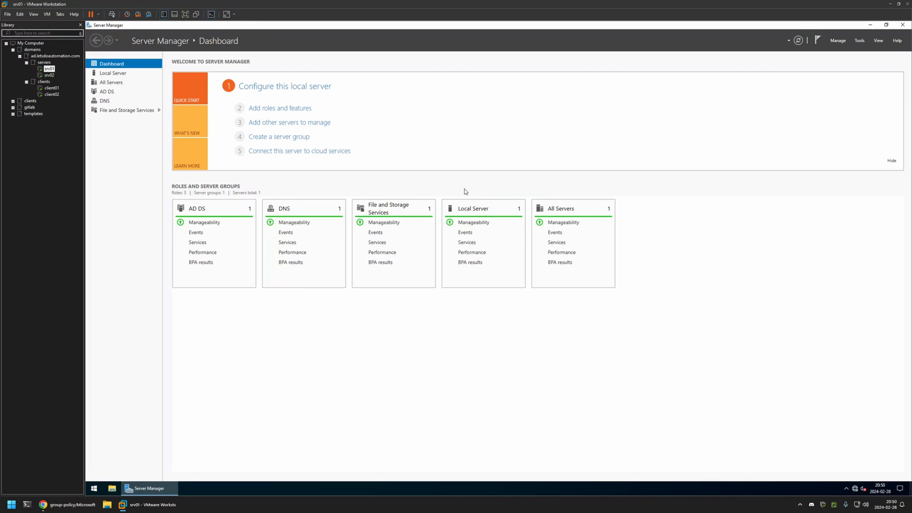
{"action": "mouse_move", "coordinate": [863, 41]}
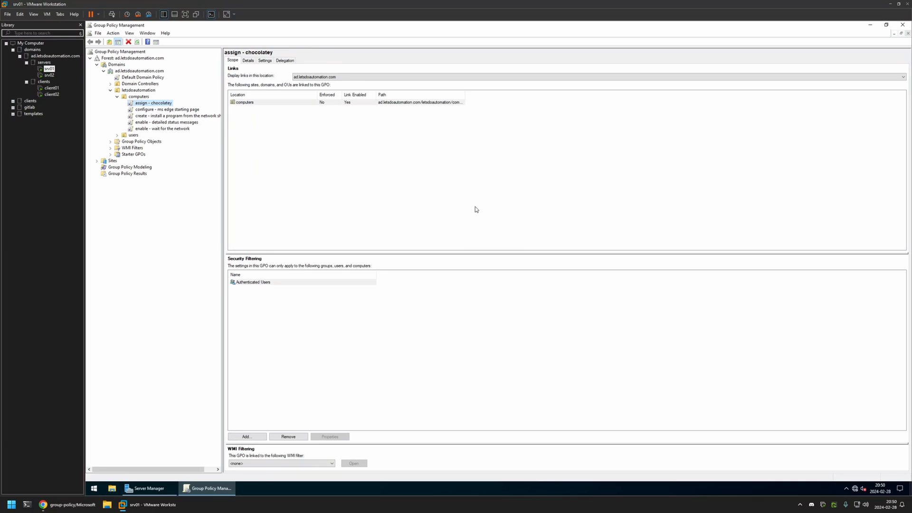
Create a new GPO named 'edge settings' under Group Policy Objects and select it.
{"action": "right_click", "coordinate": [141, 141]}
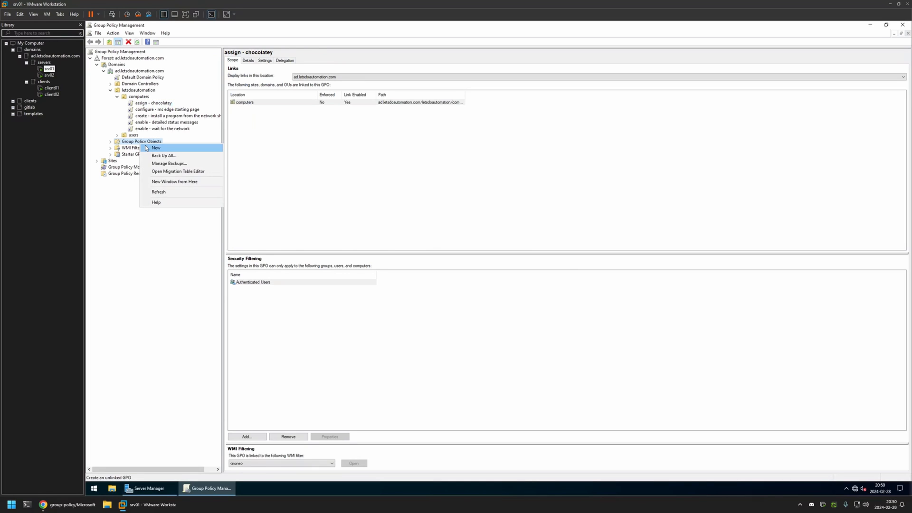
{"action": "left_click", "coordinate": [156, 148]}
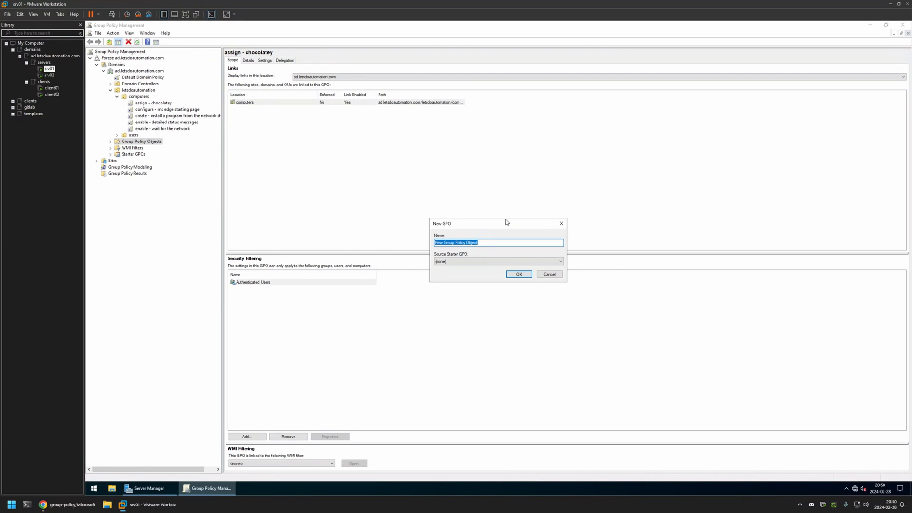
{"action": "type", "text": "edge setting"}
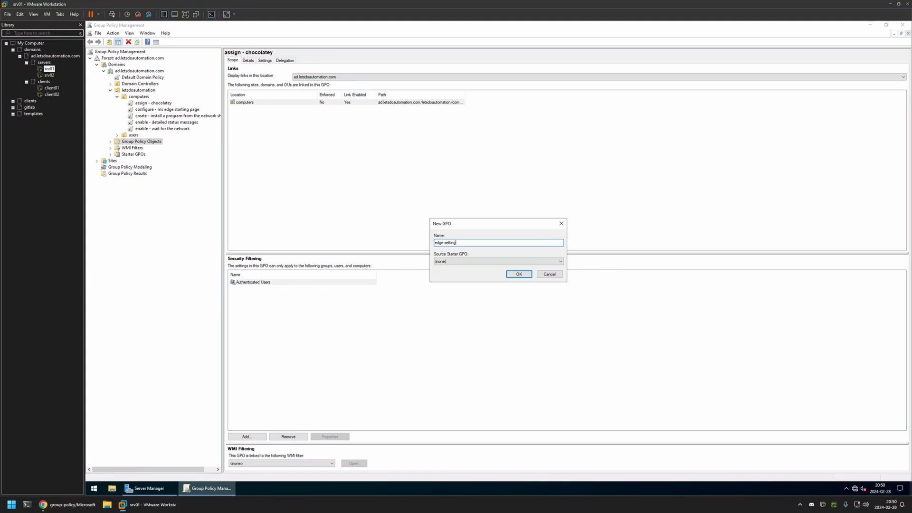
{"action": "left_click", "coordinate": [518, 274]}
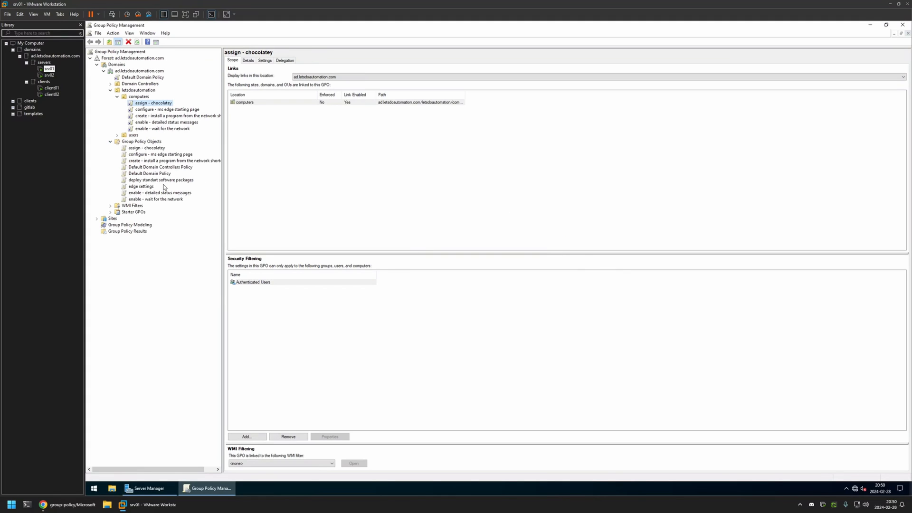
{"action": "left_click", "coordinate": [141, 187]}
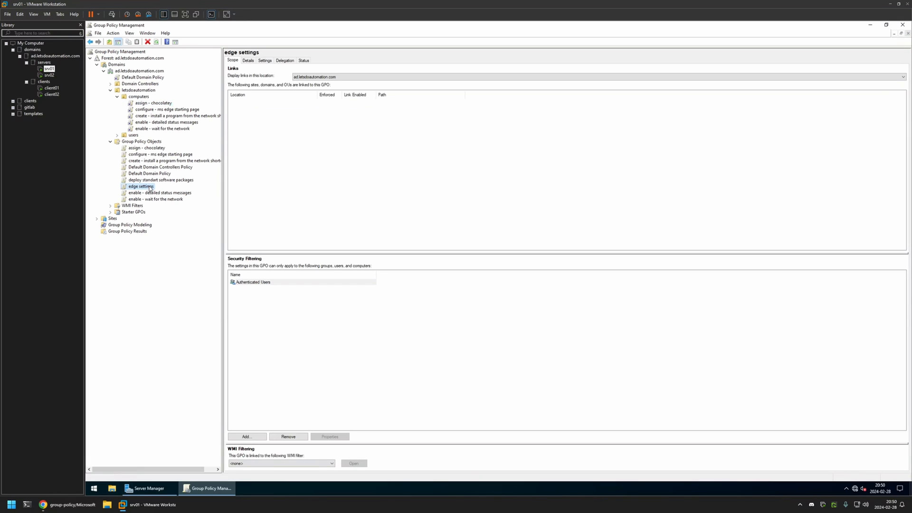
Edit the edge settings GPO and expand Computer Configuration > Policies.
{"action": "double_click", "coordinate": [140, 187]}
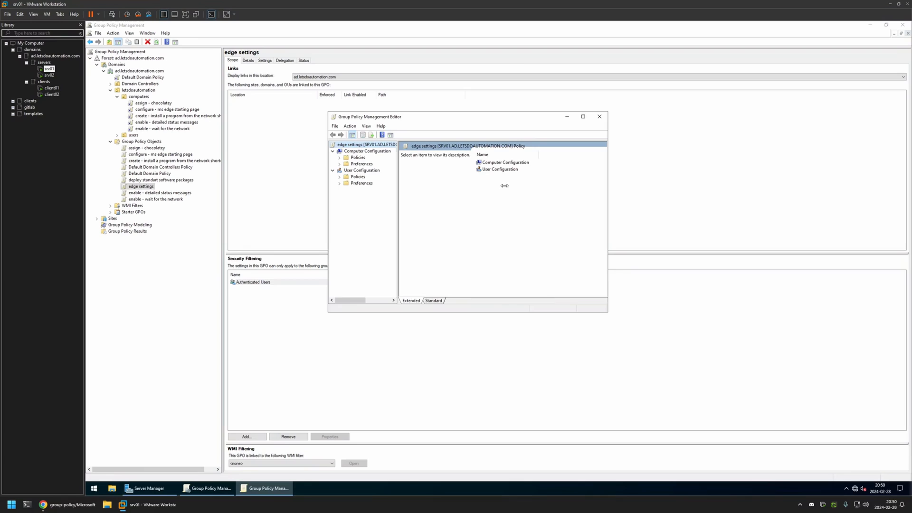
{"action": "left_click", "coordinate": [367, 151]}
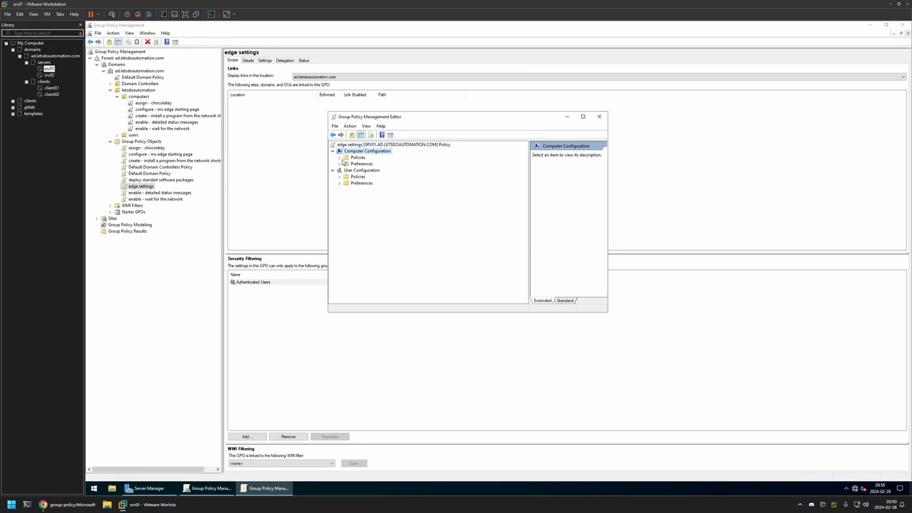
{"action": "left_click", "coordinate": [339, 156]}
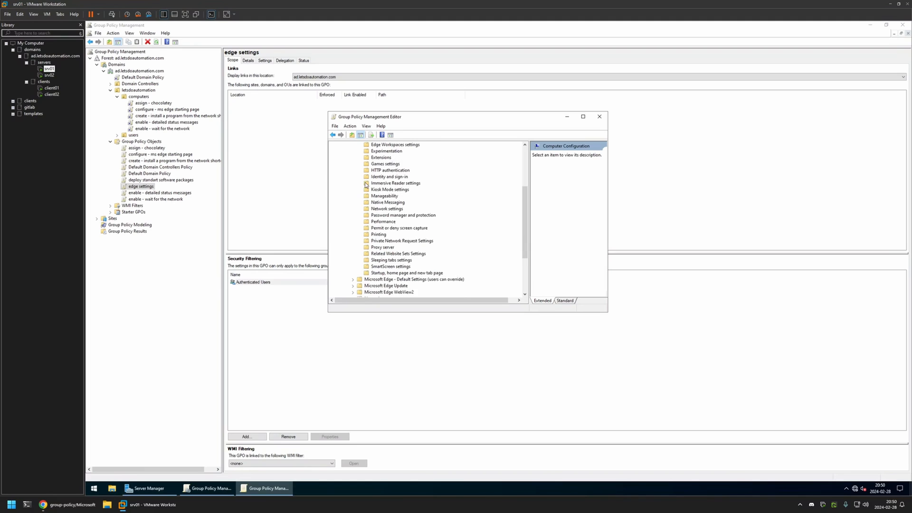
{"action": "mouse_move", "coordinate": [414, 277]}
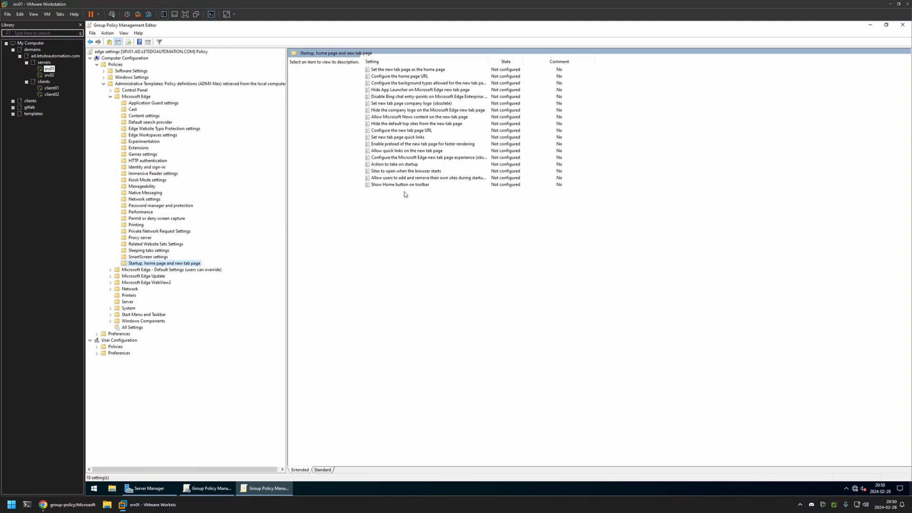
Enable 'Action to take on startup' with the 'Open a list of URLs' option.
{"action": "left_click", "coordinate": [394, 164]}
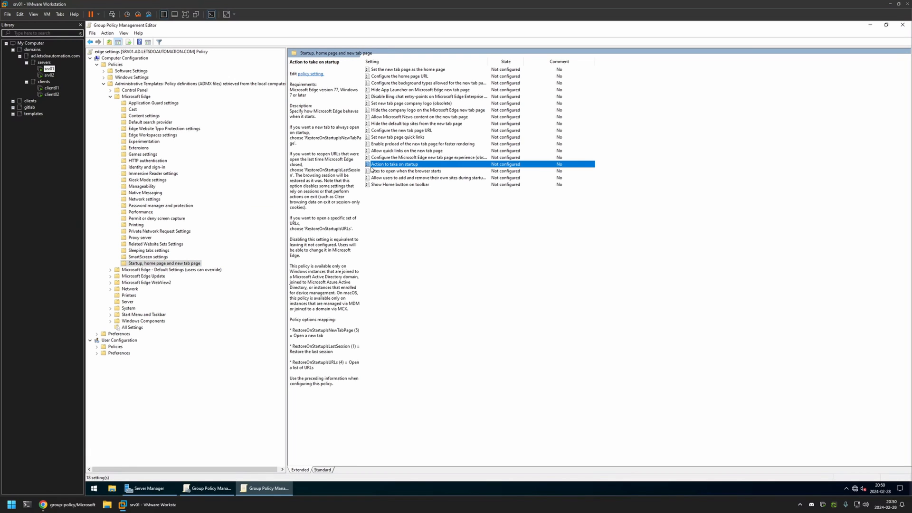
{"action": "double_click", "coordinate": [394, 163]}
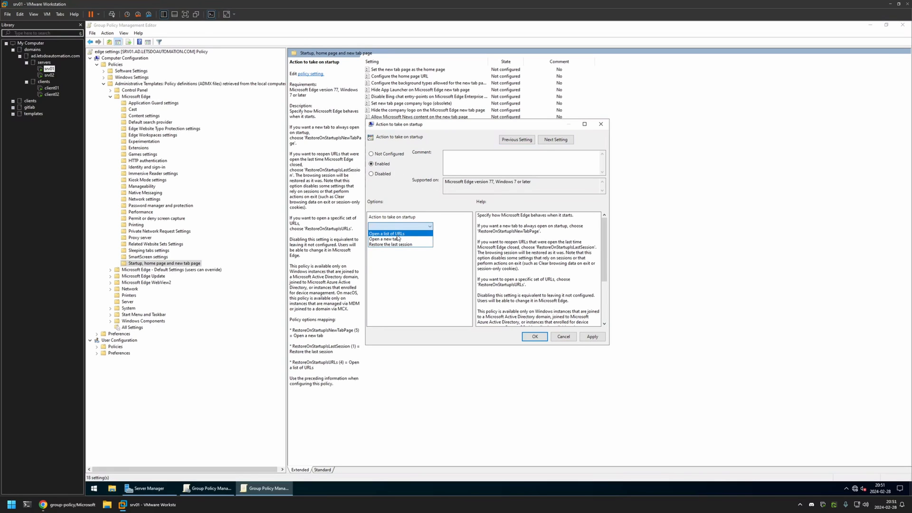
{"action": "left_click", "coordinate": [387, 234]}
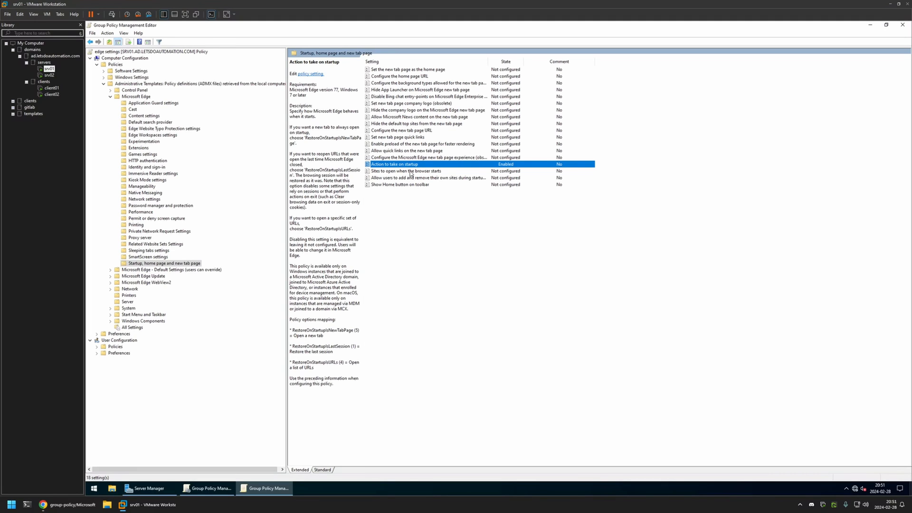
{"action": "left_click", "coordinate": [408, 171]}
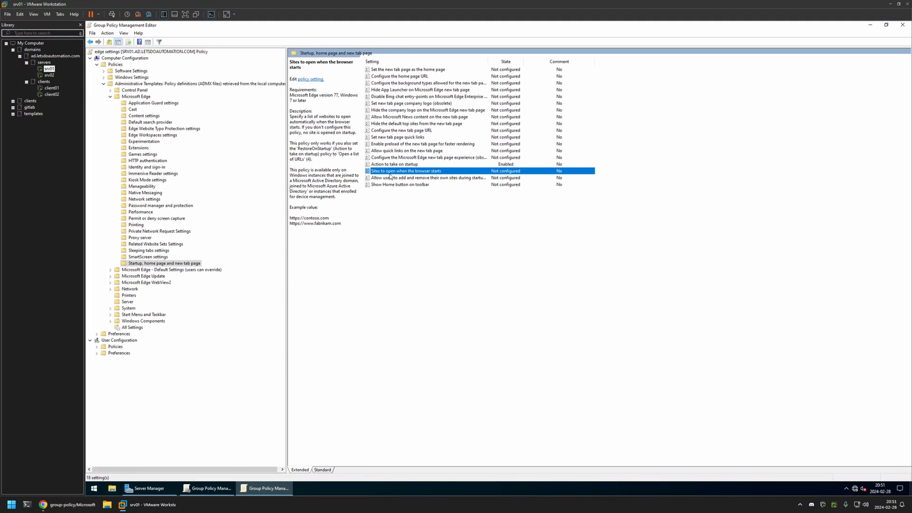
{"action": "double_click", "coordinate": [408, 170]}
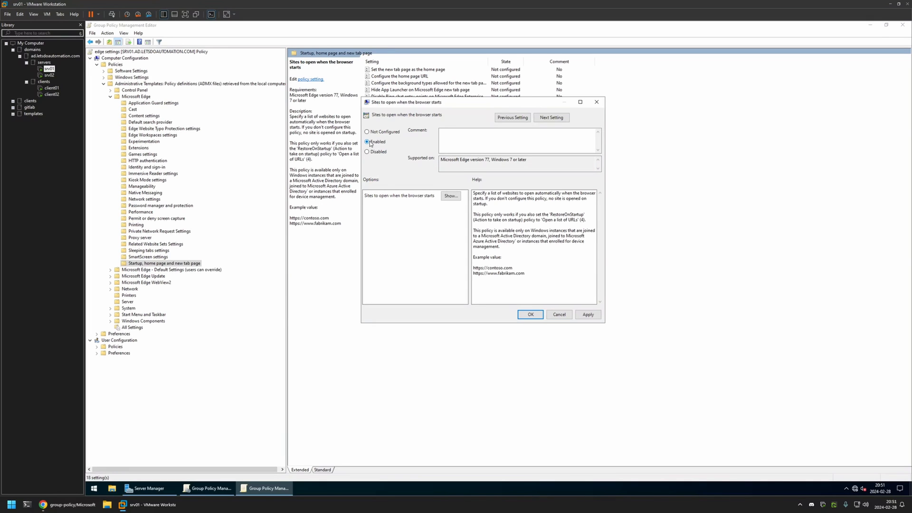
{"action": "left_click", "coordinate": [451, 196]}
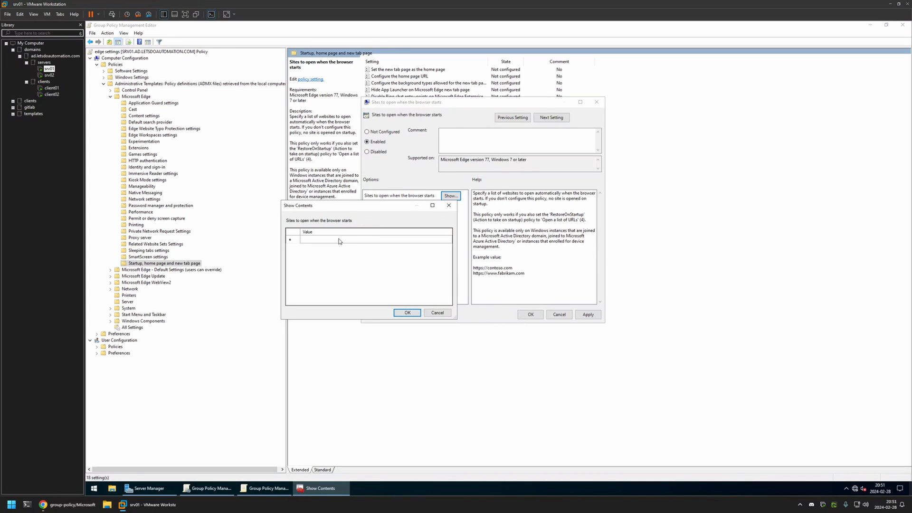
{"action": "left_click", "coordinate": [339, 239]}
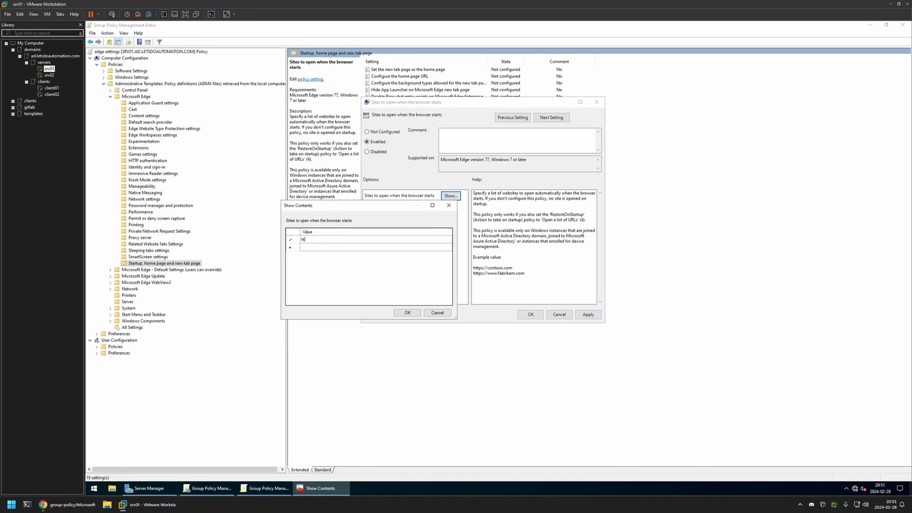
{"action": "type", "text": "https://"}
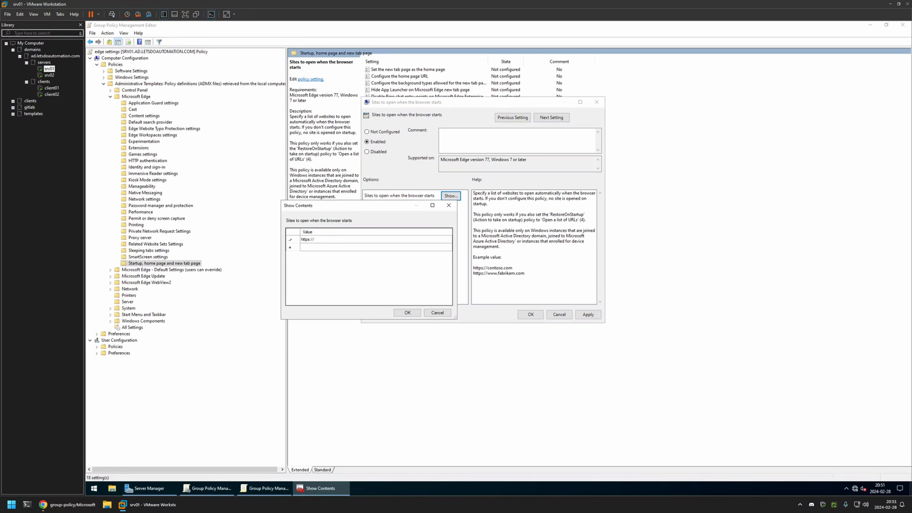
{"action": "type", "text": "google.com"}
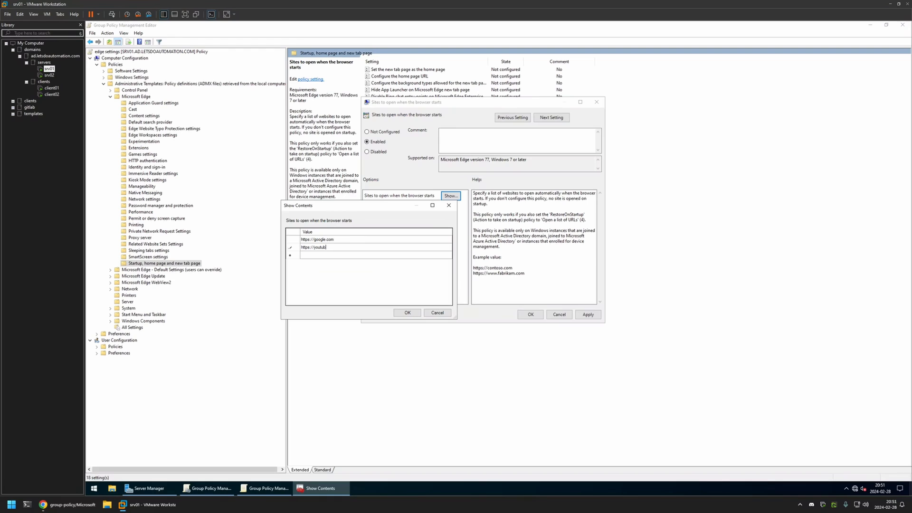
{"action": "type", "text": ".com"}
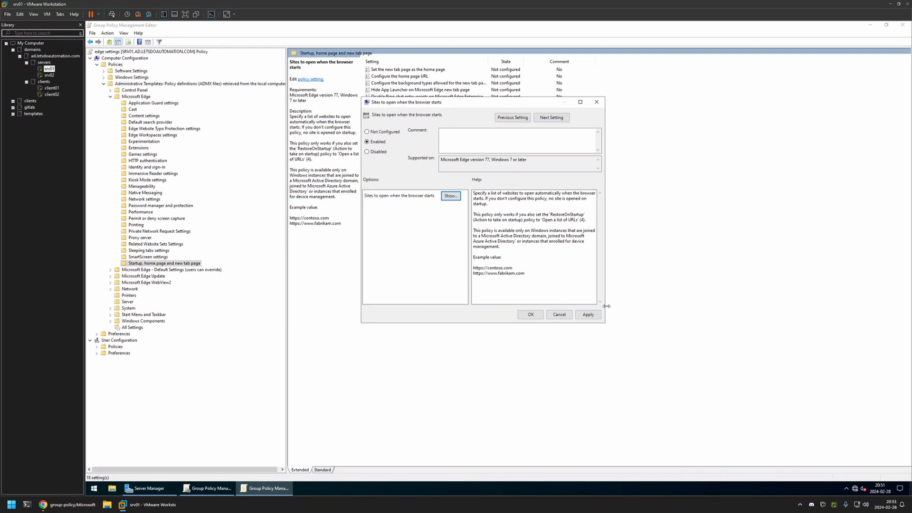
{"action": "left_click", "coordinate": [530, 315]}
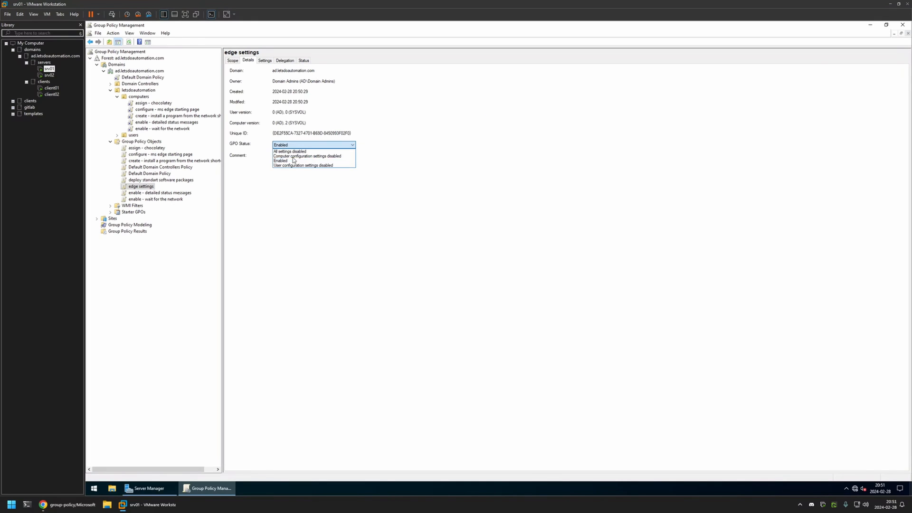
Set GPO Status to 'User configuration settings disabled' and select the computers OU.
{"action": "left_click", "coordinate": [302, 164]}
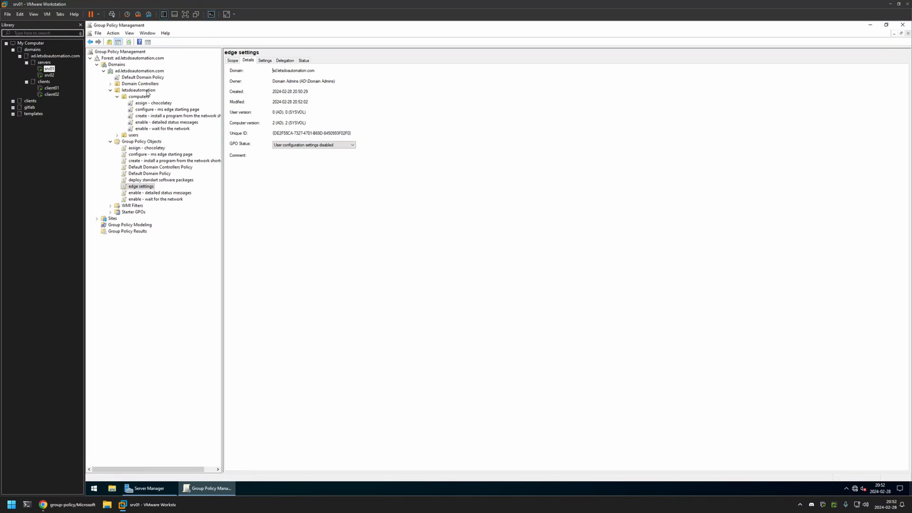
{"action": "left_click", "coordinate": [139, 96]}
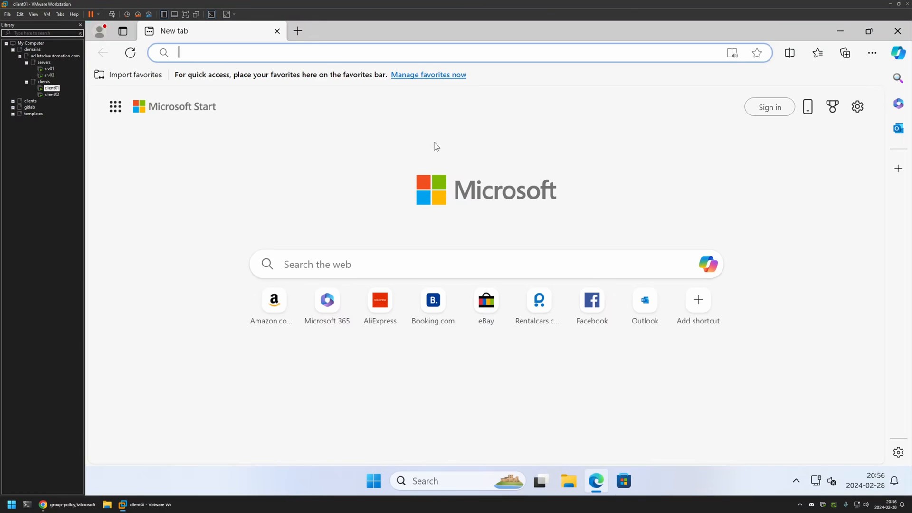
{"action": "mouse_move", "coordinate": [376, 194]}
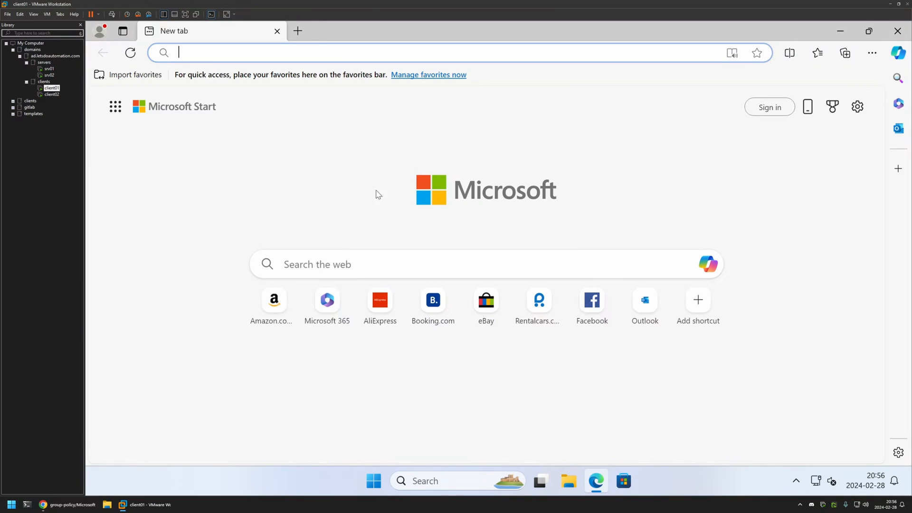
{"action": "mouse_move", "coordinate": [590, 176]}
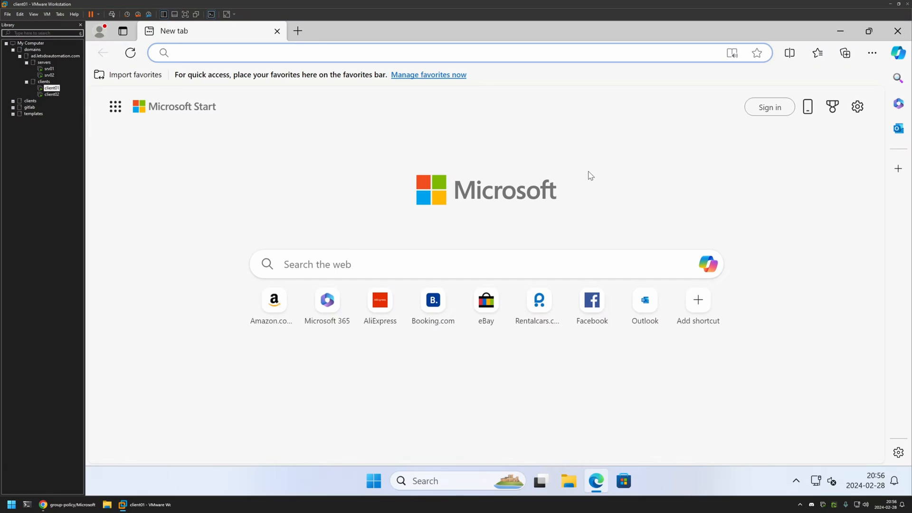
{"action": "mouse_move", "coordinate": [361, 130]}
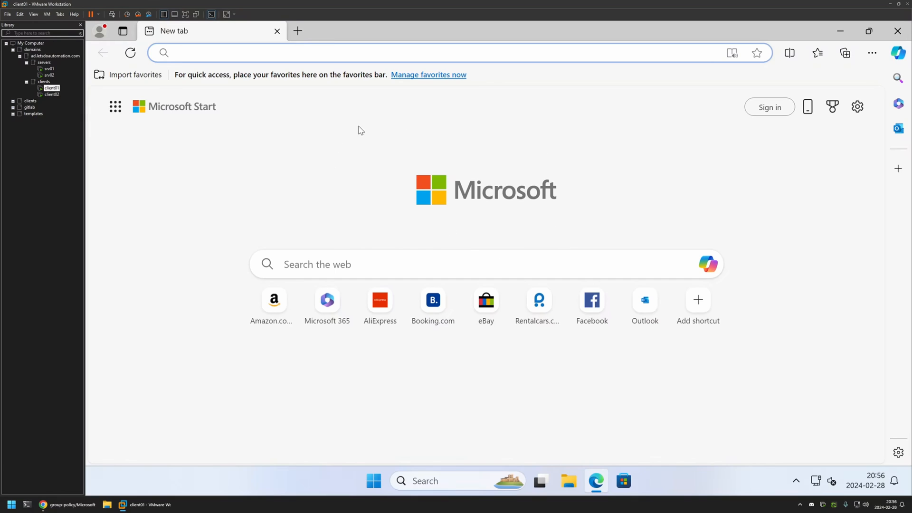
{"action": "mouse_move", "coordinate": [285, 132]}
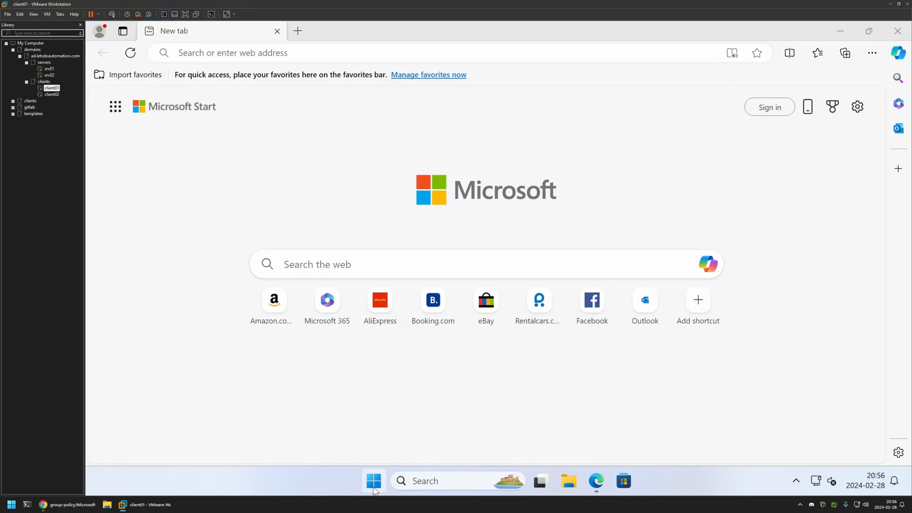
Start entering the gpupdate command in Command Prompt on client01.
{"action": "type", "text": "gpu"}
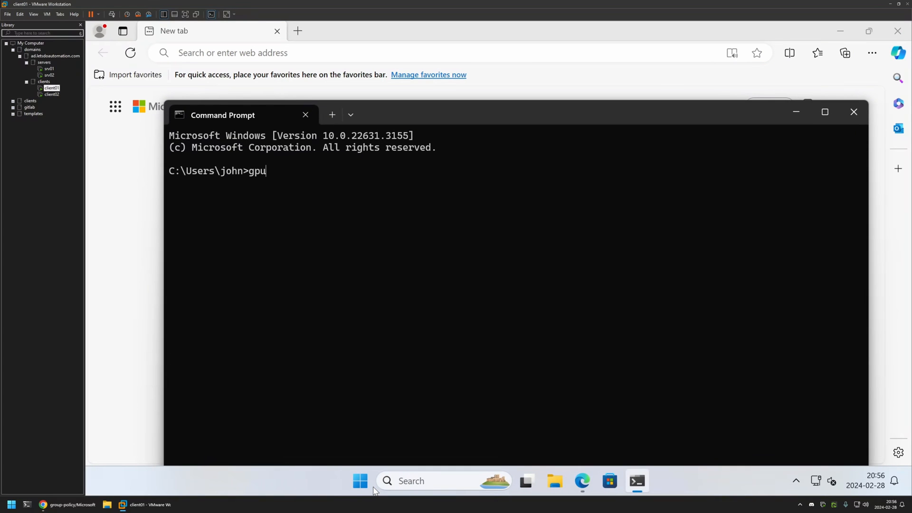